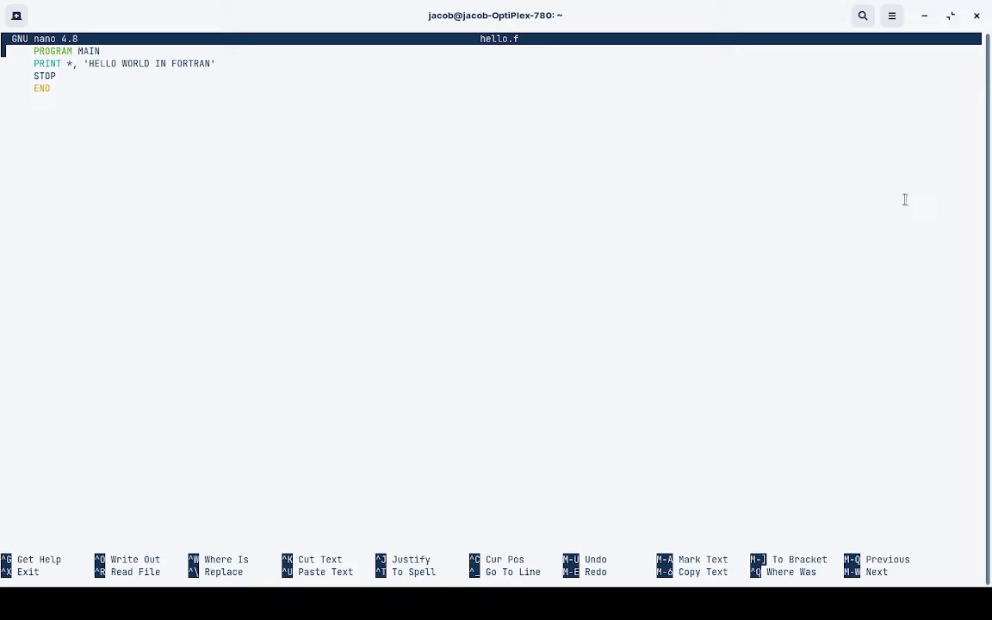
mouse_move(370, 162)
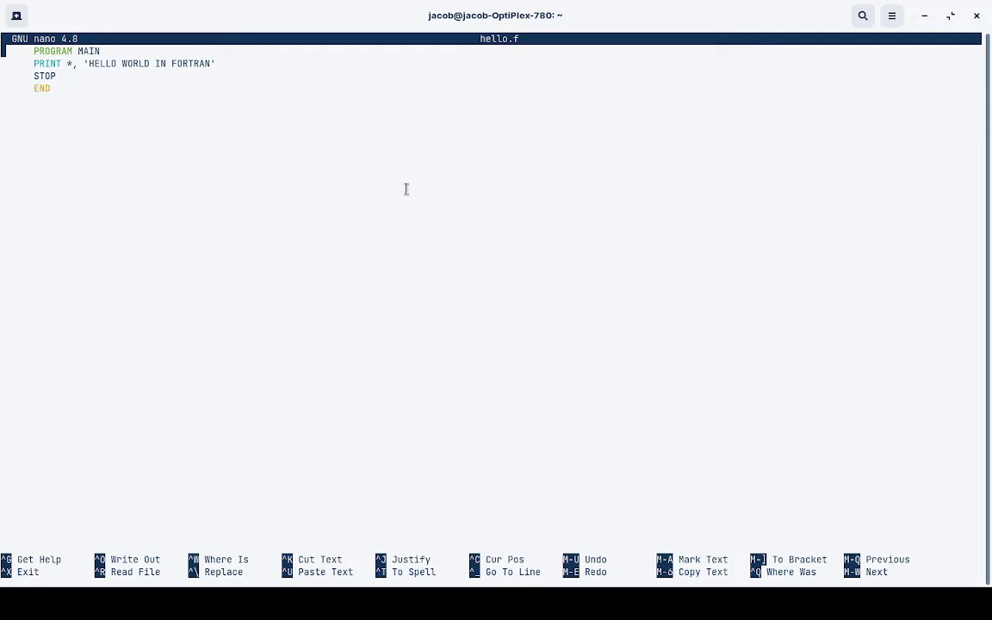
Write out hello.f, saving its four lines of Fortran code to disk
key(ctrl+o)
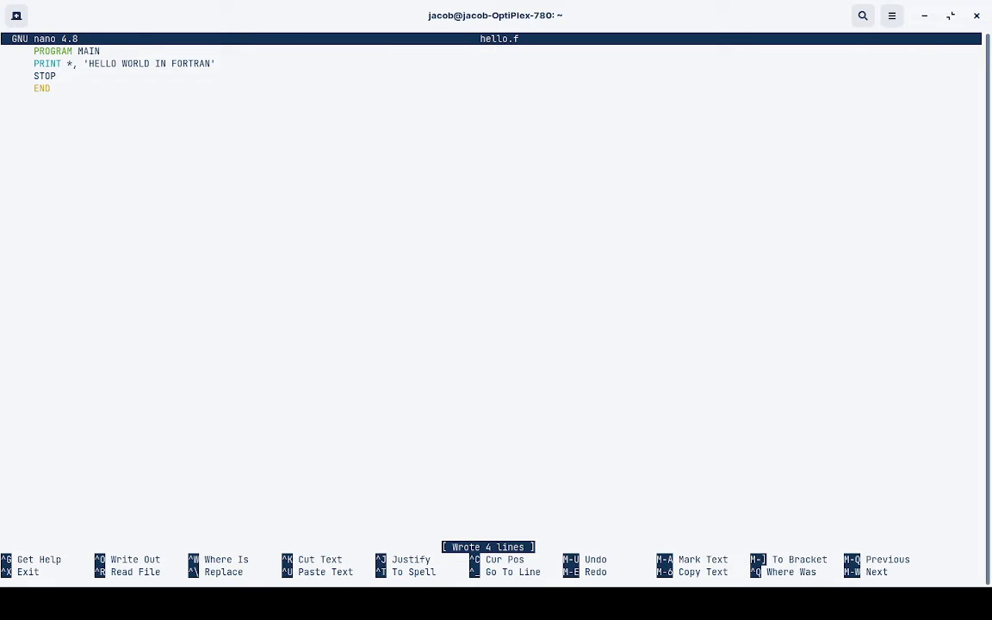
Exit nano and compile hello.f with gfortran, returning to a clean prompt
key(ctrl+x)
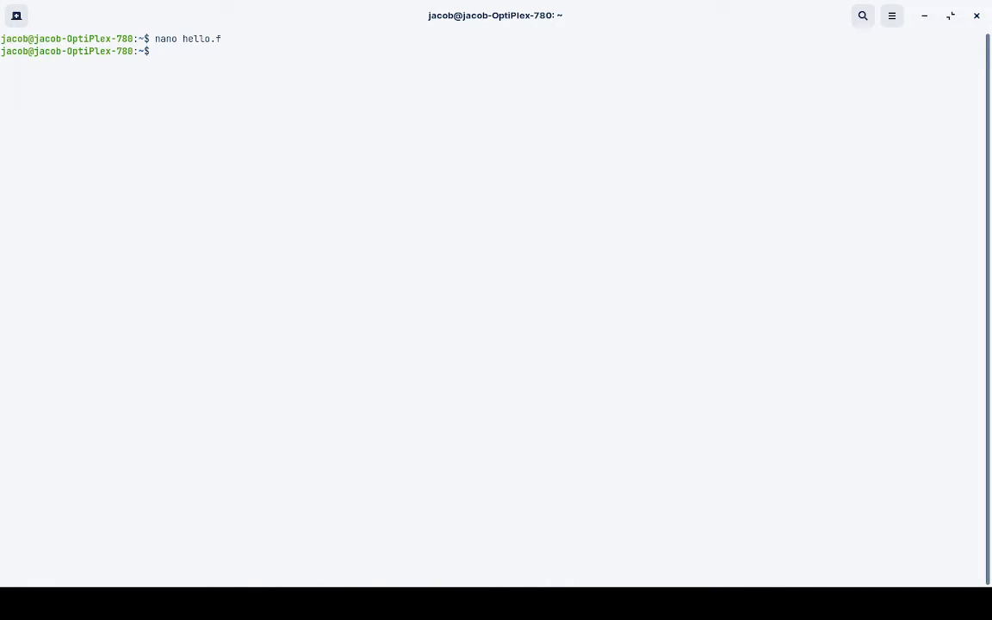
text(gfo)
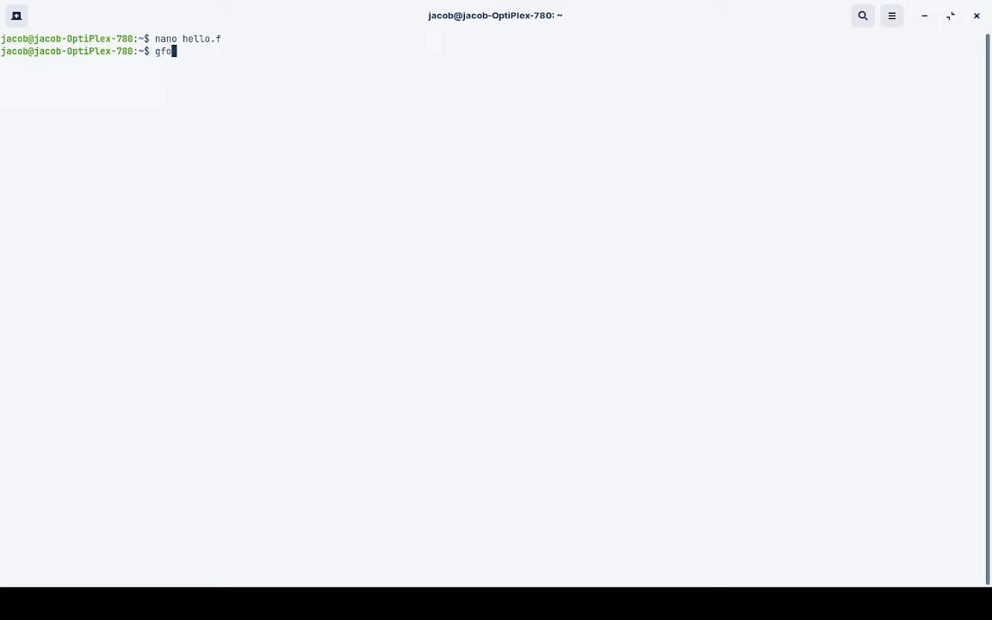
text(tr)
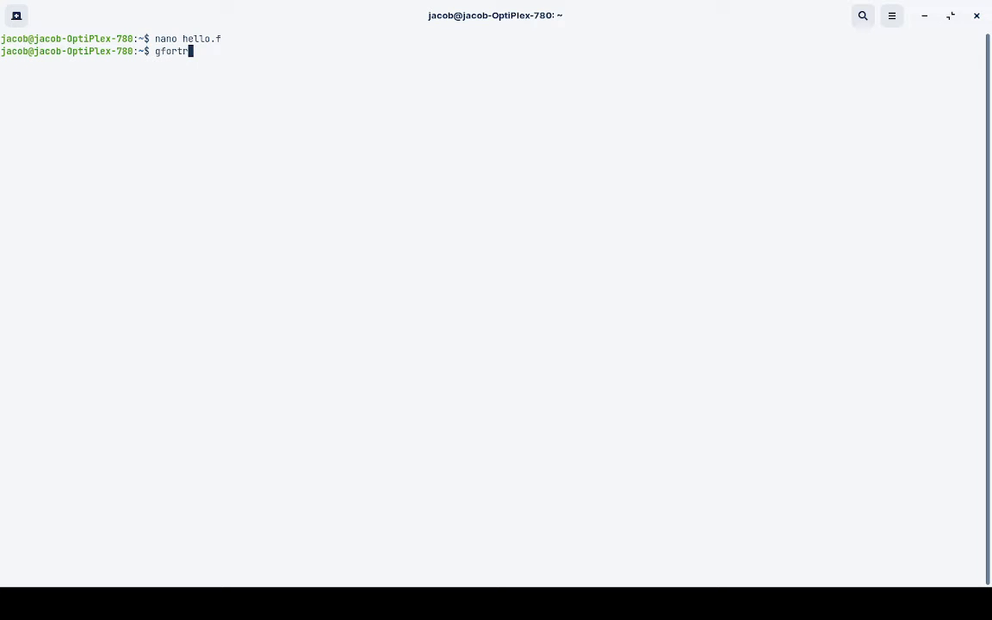
text(an hello)
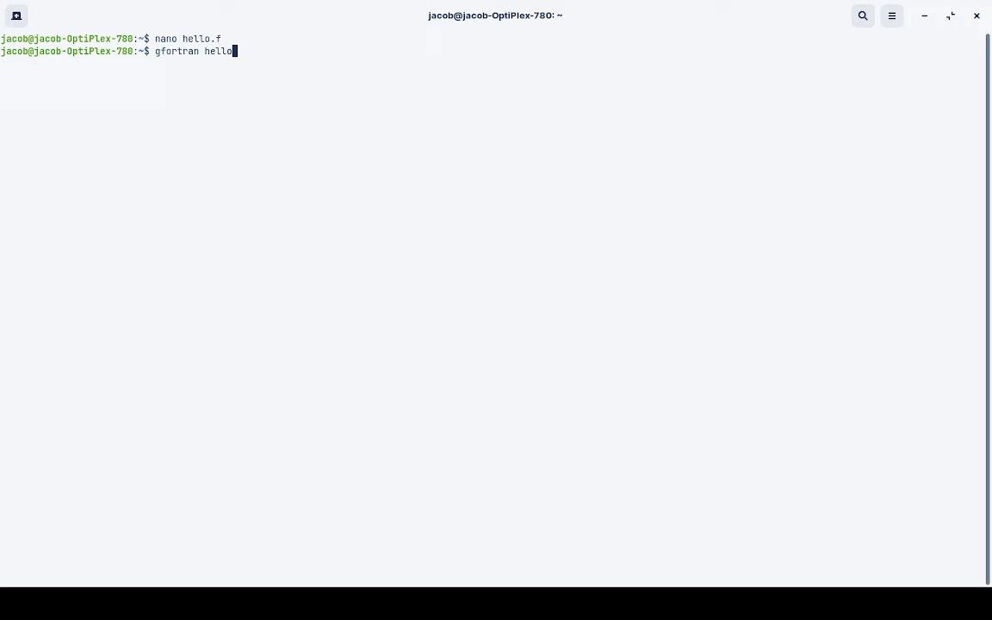
text(.f)
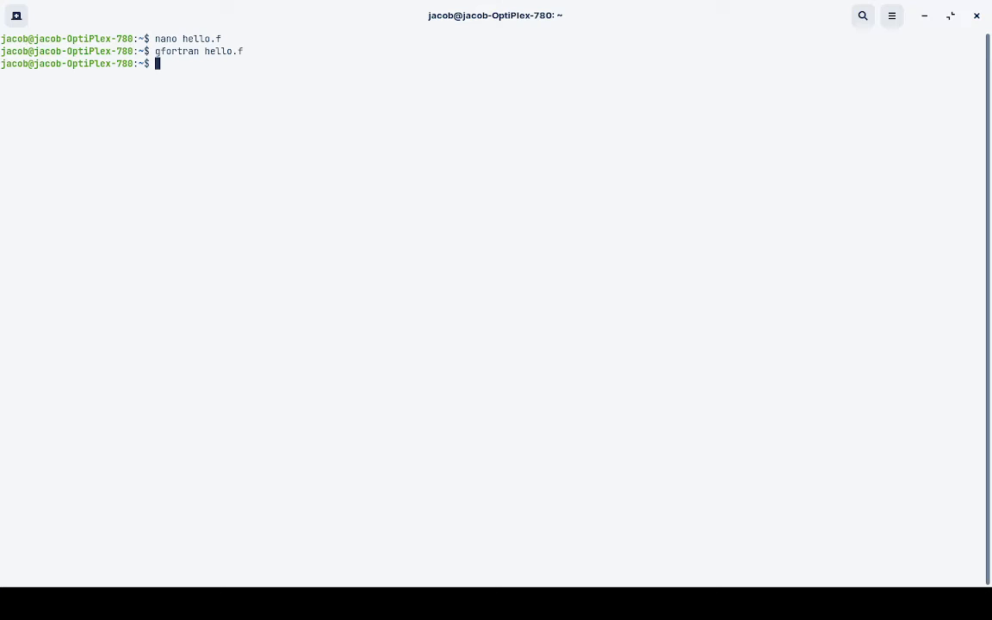
Run ./a.out so it prints HELLO WORLD IN FORTRAN
text(.)
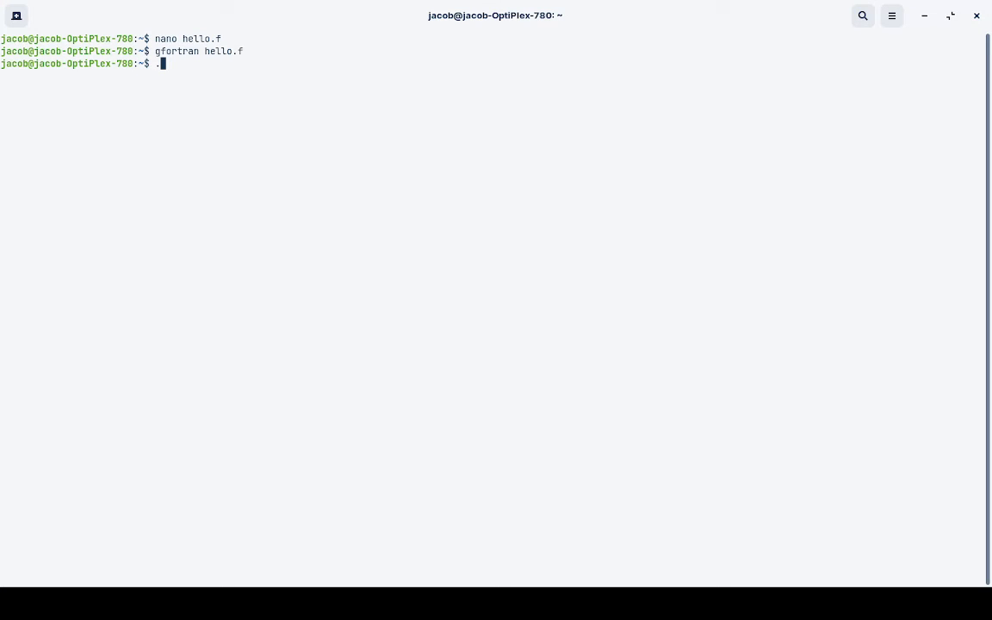
text(/a.)
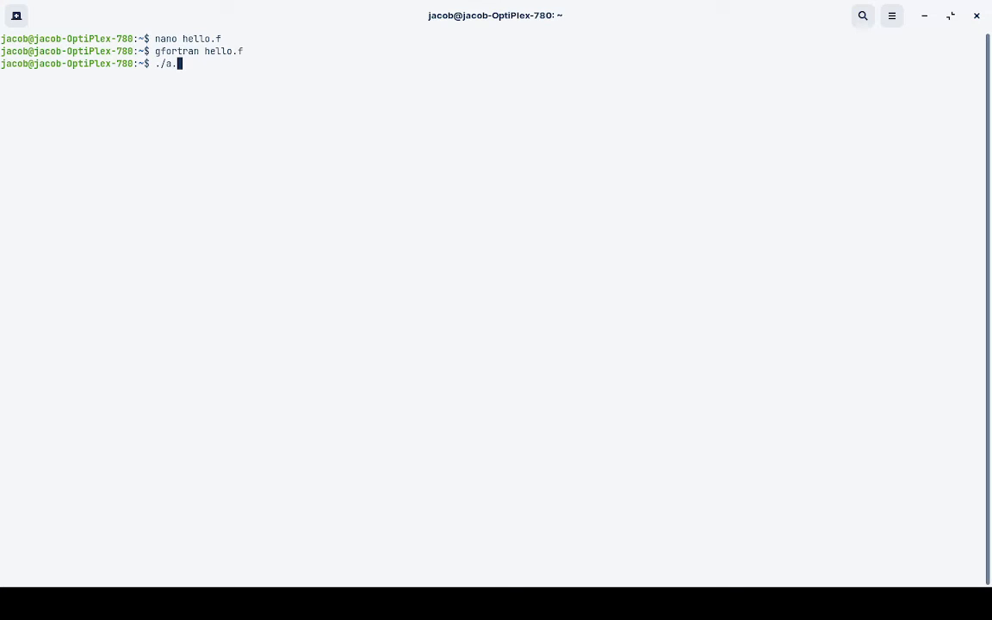
text(out)
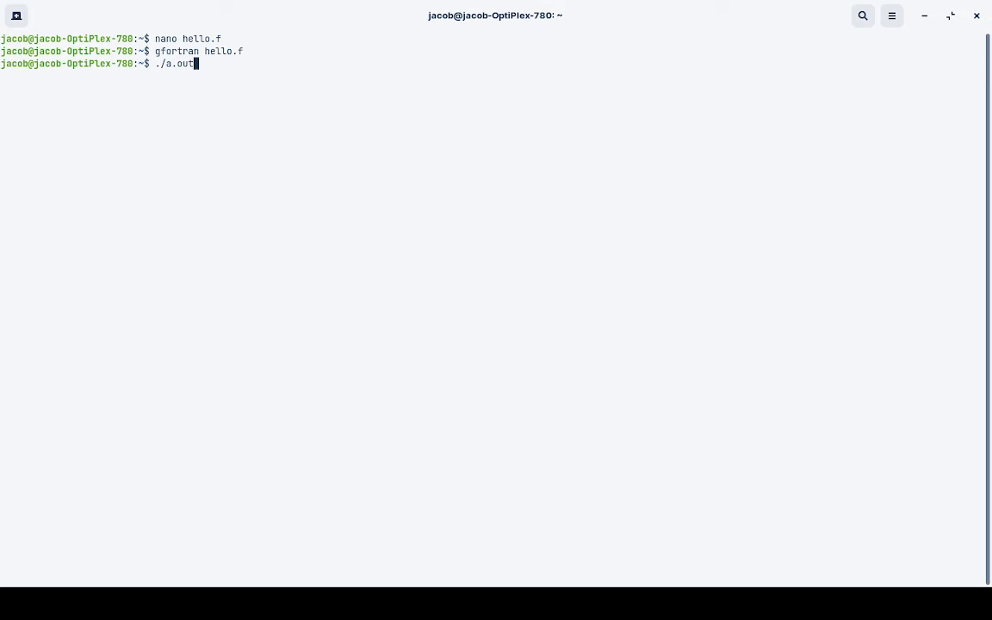
key(Return)
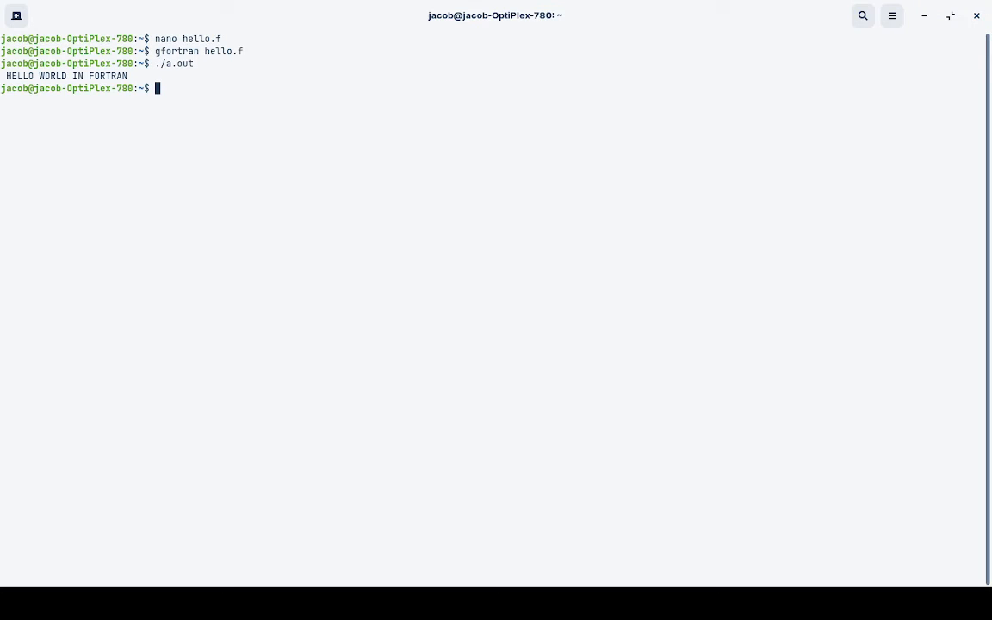